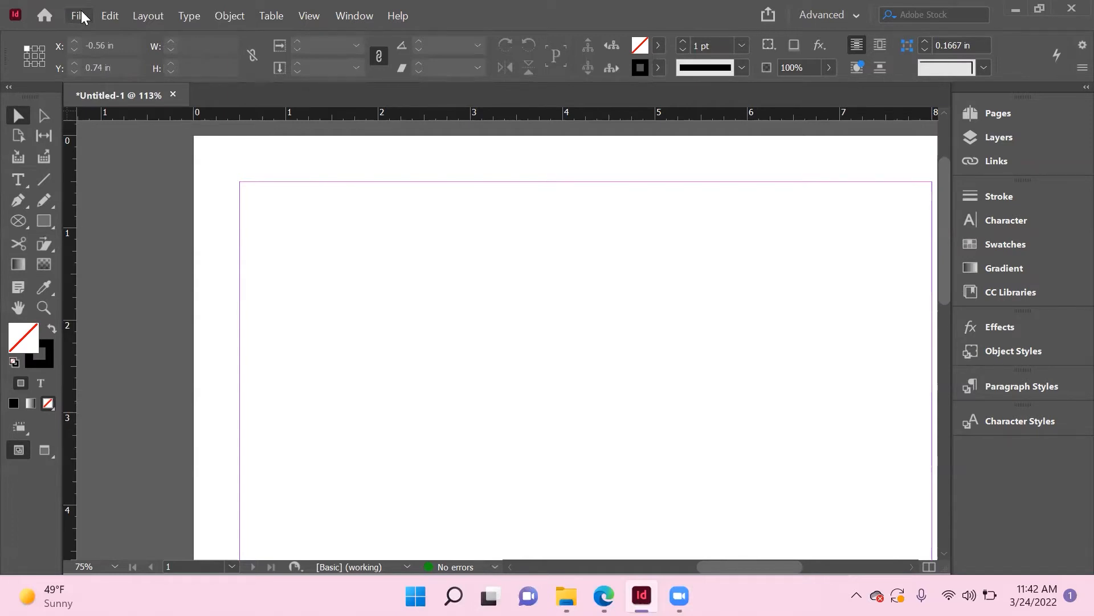
Step: Place the red asterisk image onto the blank page via File > Place
left_click(76, 16)
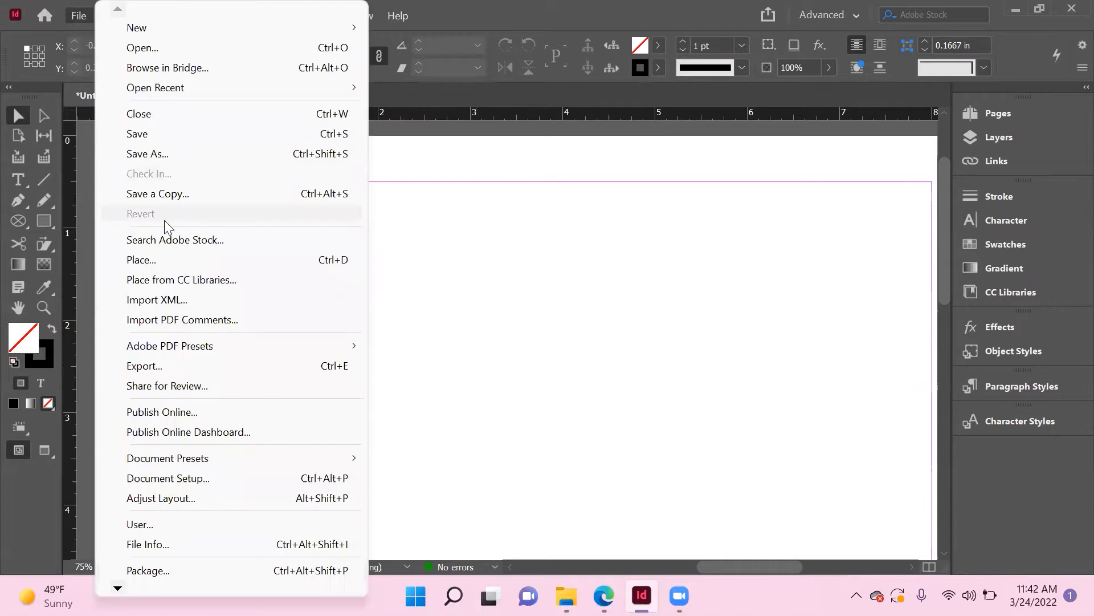
left_click(141, 260)
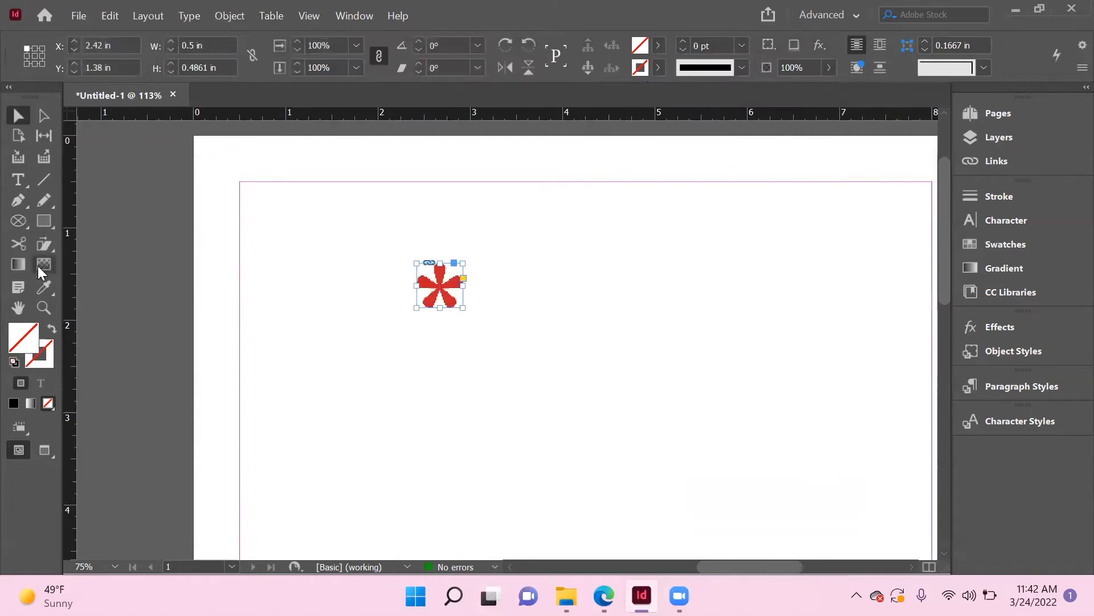
mouse_move(19, 185)
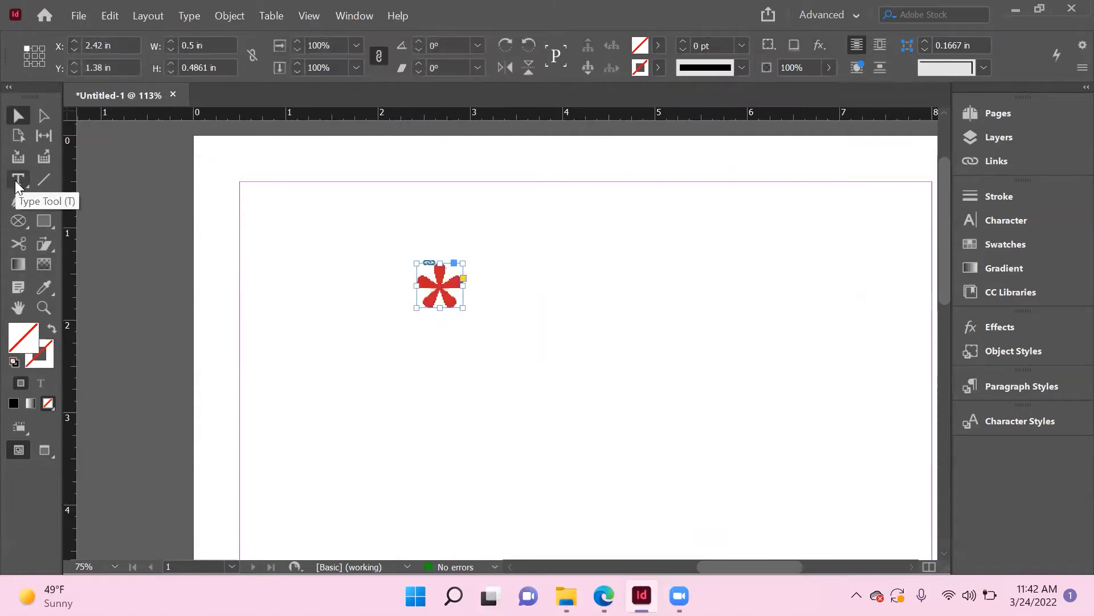
Step: Draw a text frame below the asterisk with 'The Asterisk' and filler text, centre-aligned
left_click_drag(340, 327, 543, 507)
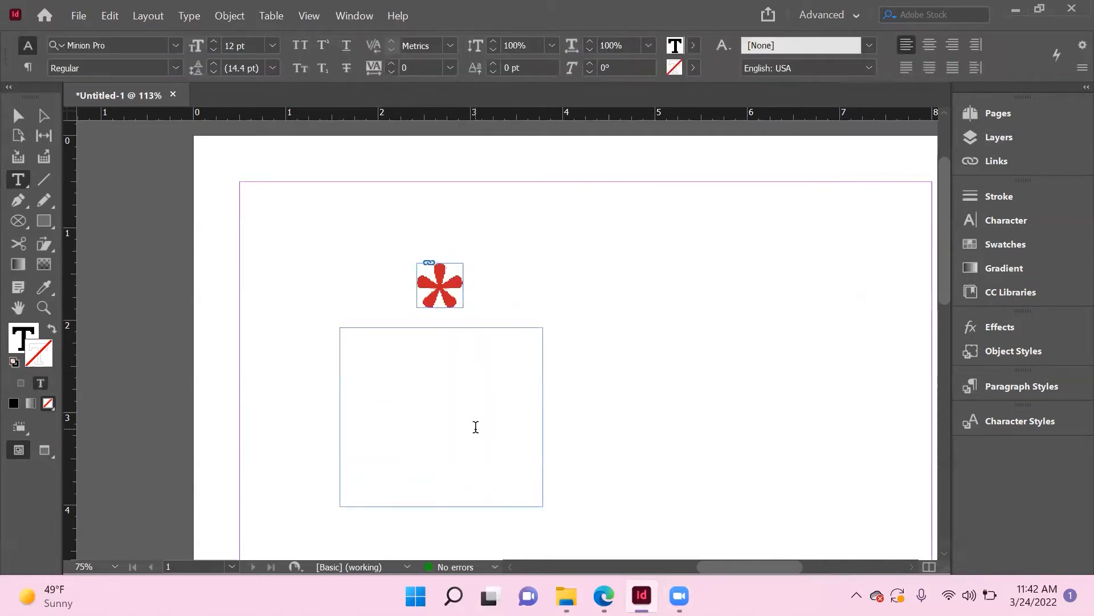
type("The Asterisk")
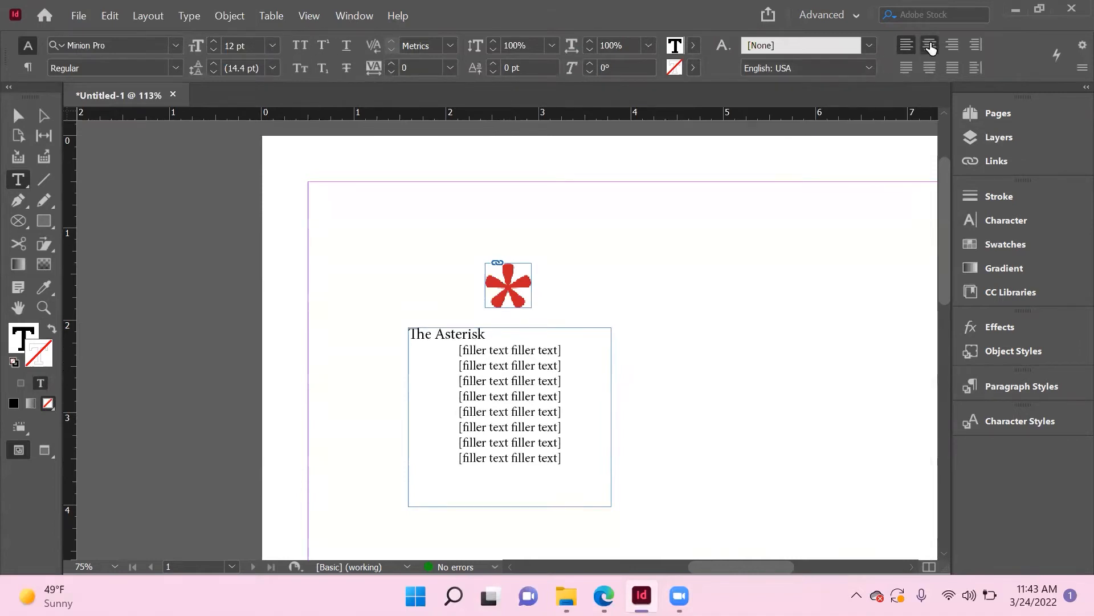
left_click(929, 45)
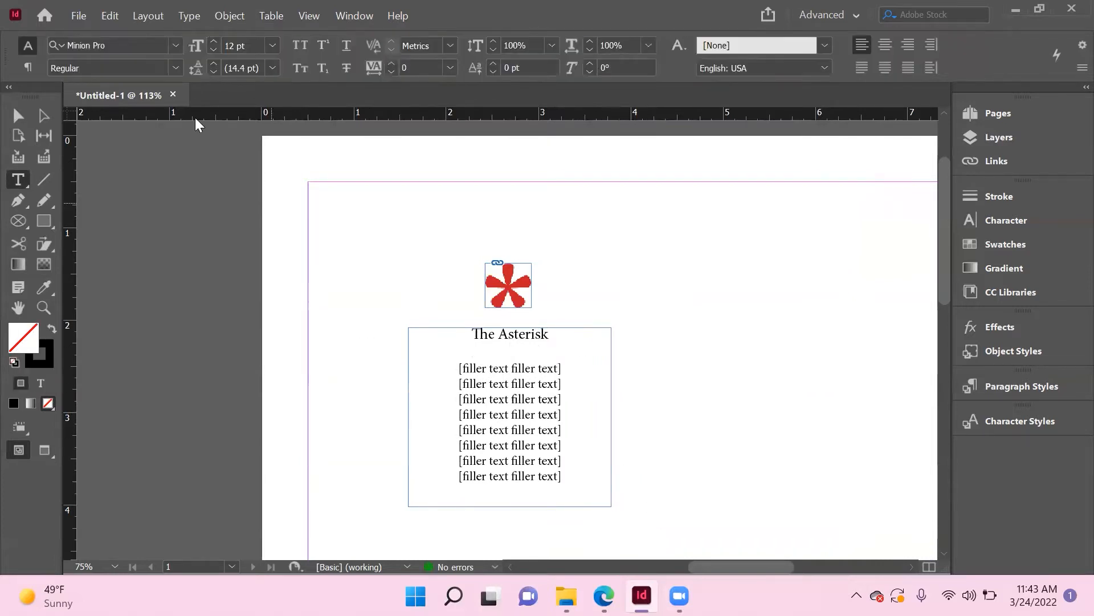
left_click(18, 116)
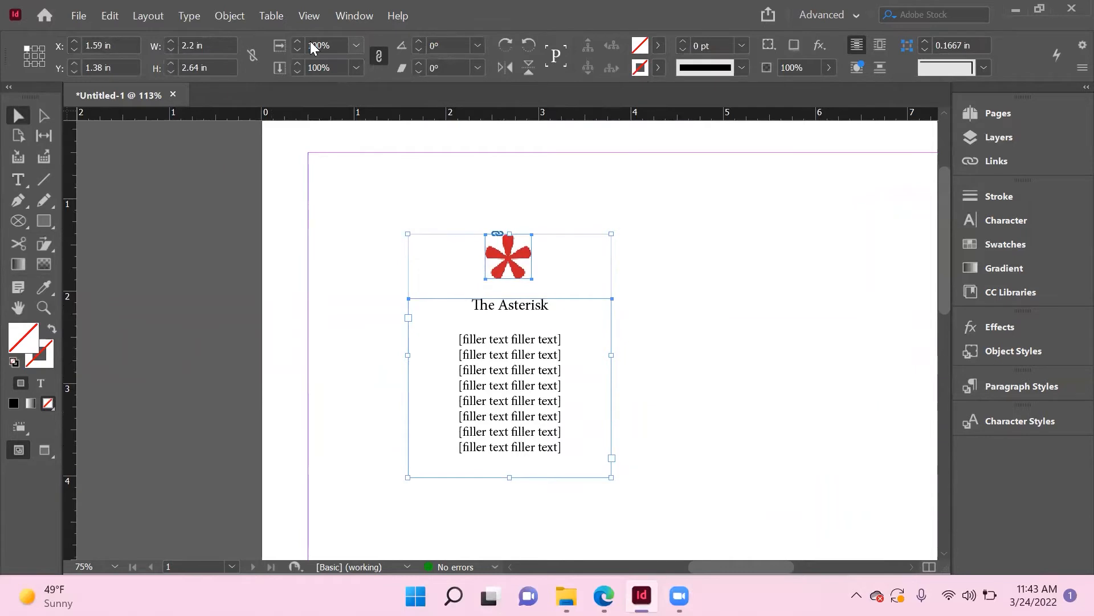
Step: Show the Buttons and Forms panel from the Window > Interactive menu
left_click(354, 16)
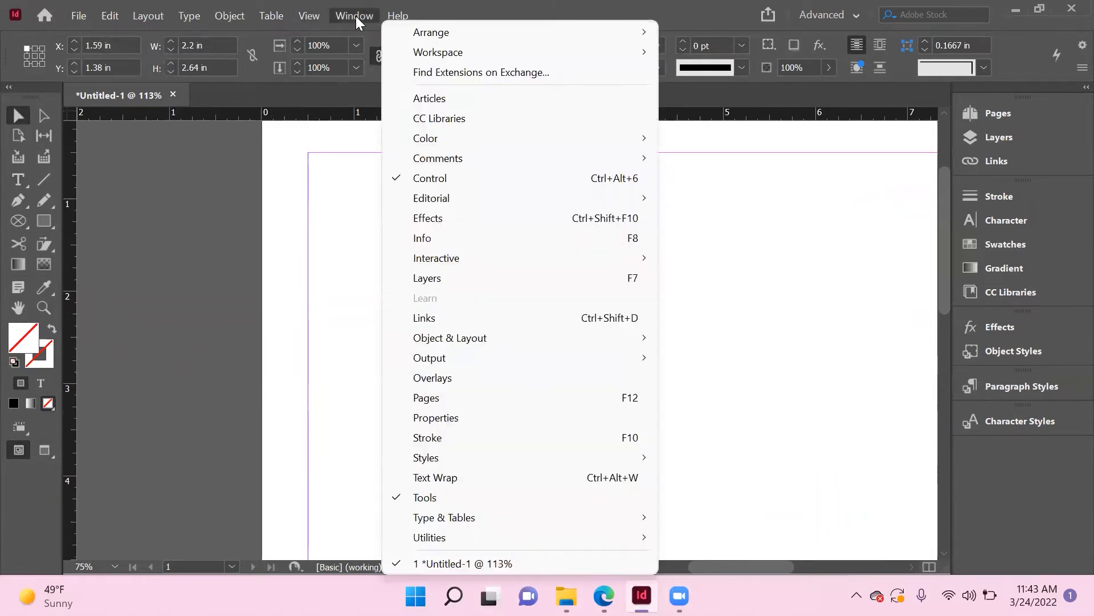
mouse_move(436, 258)
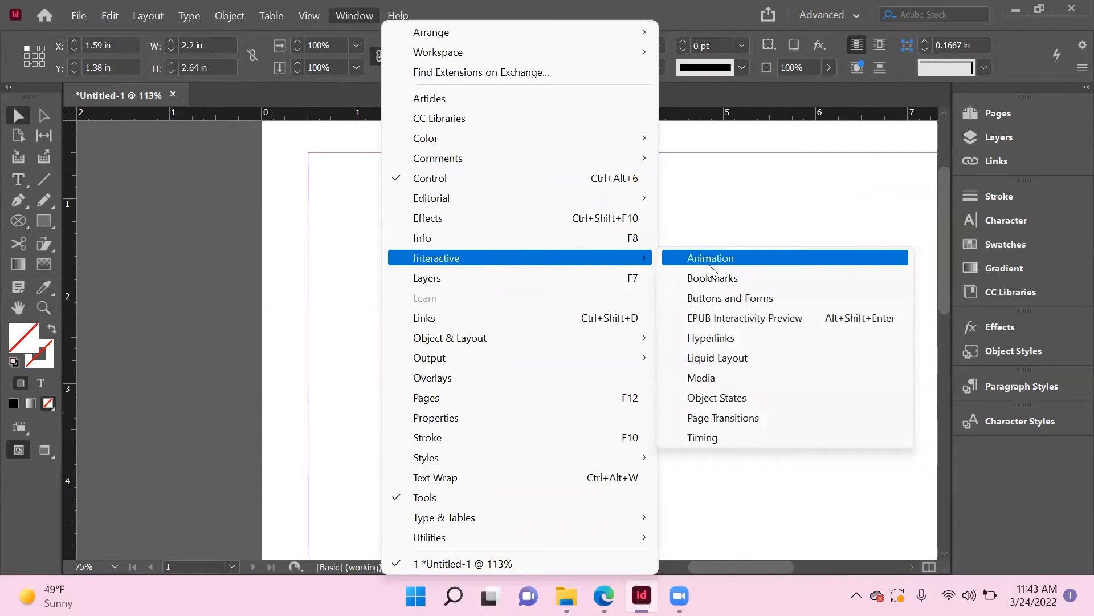
mouse_move(730, 301)
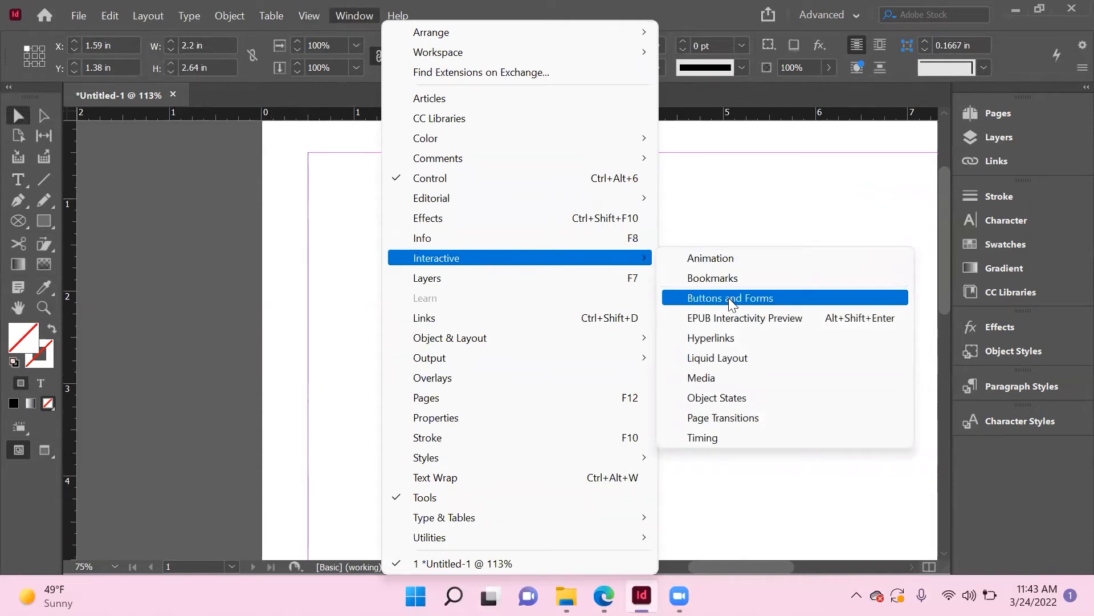
left_click(730, 297)
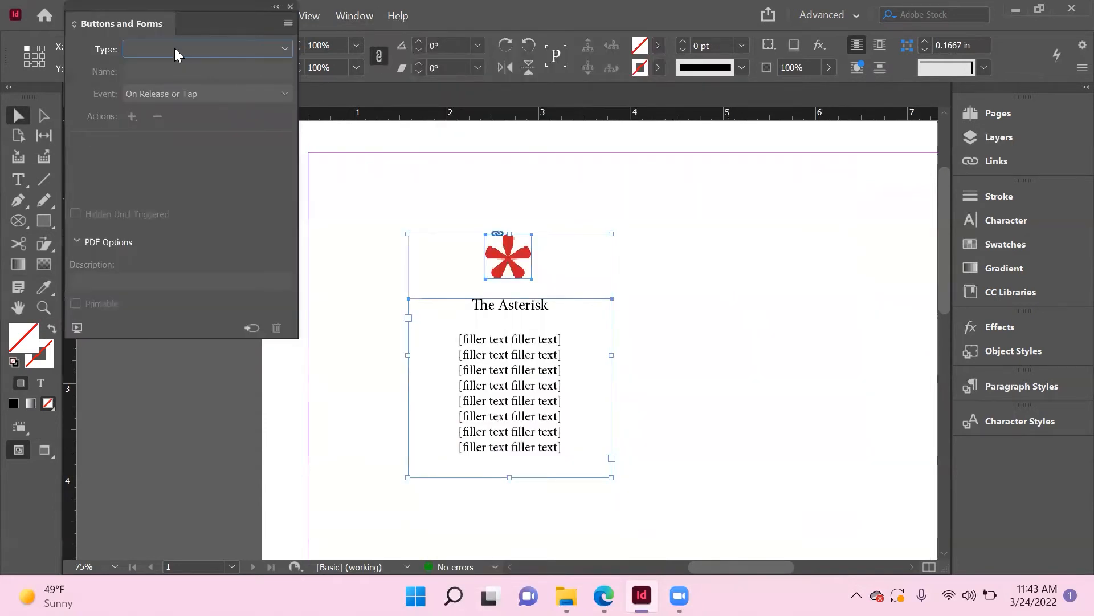
Step: Convert the asterisk to a button named 'Asterisk', On Roll Over, with a [Rollover] appearance
left_click(206, 48)
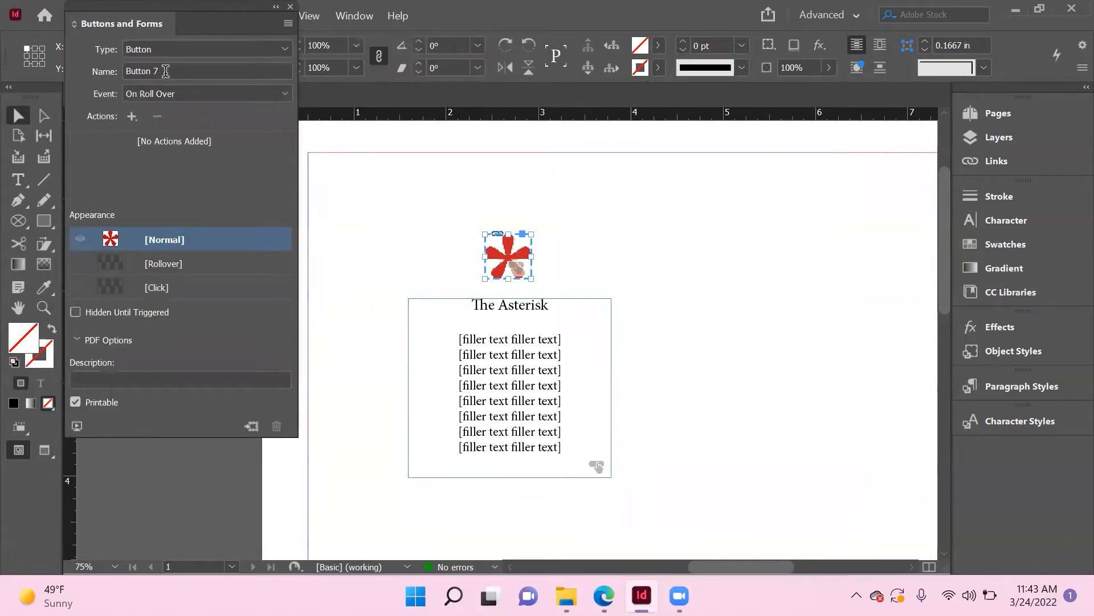
type("Asterisk")
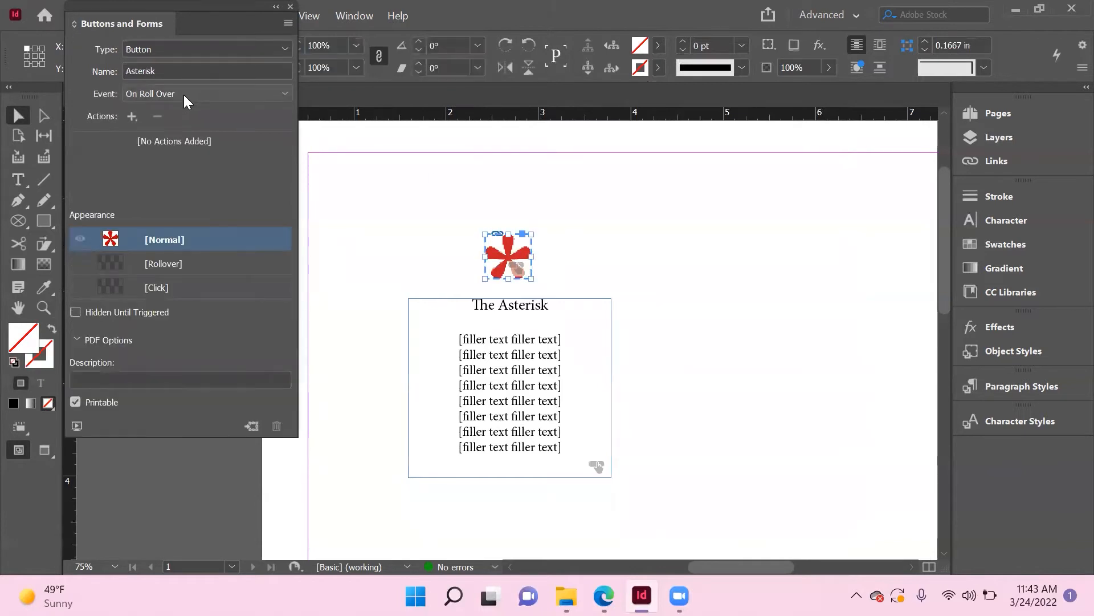
mouse_move(206, 98)
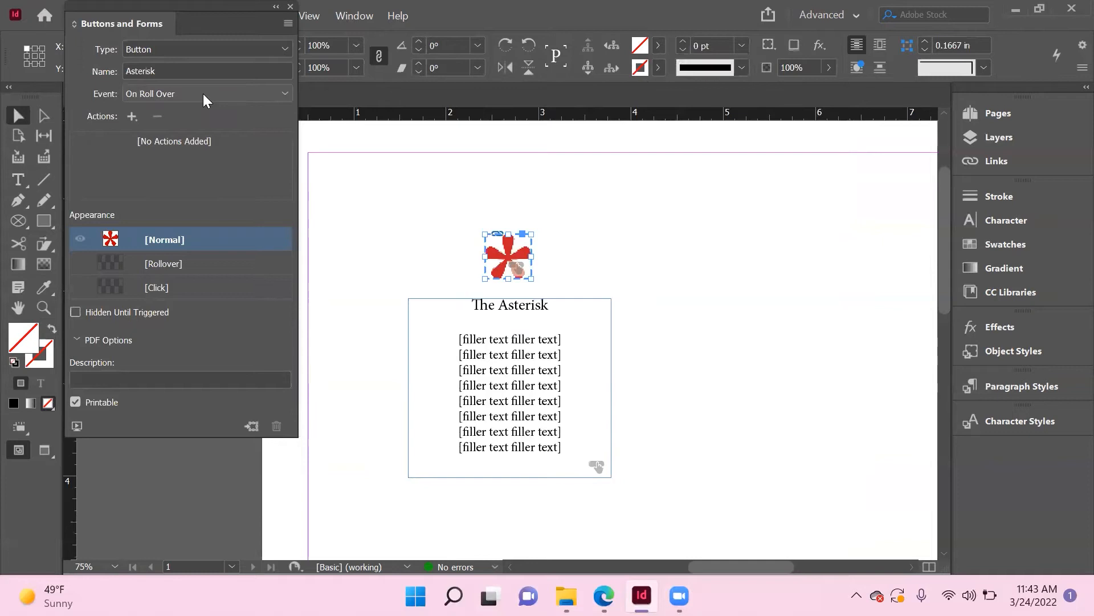
mouse_move(161, 250)
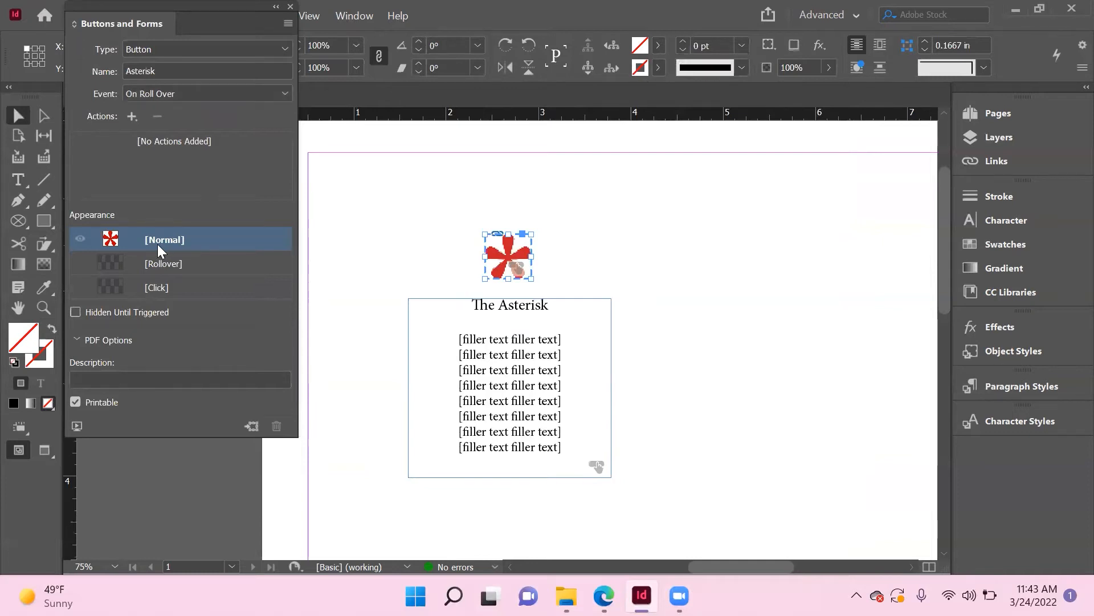
left_click(166, 263)
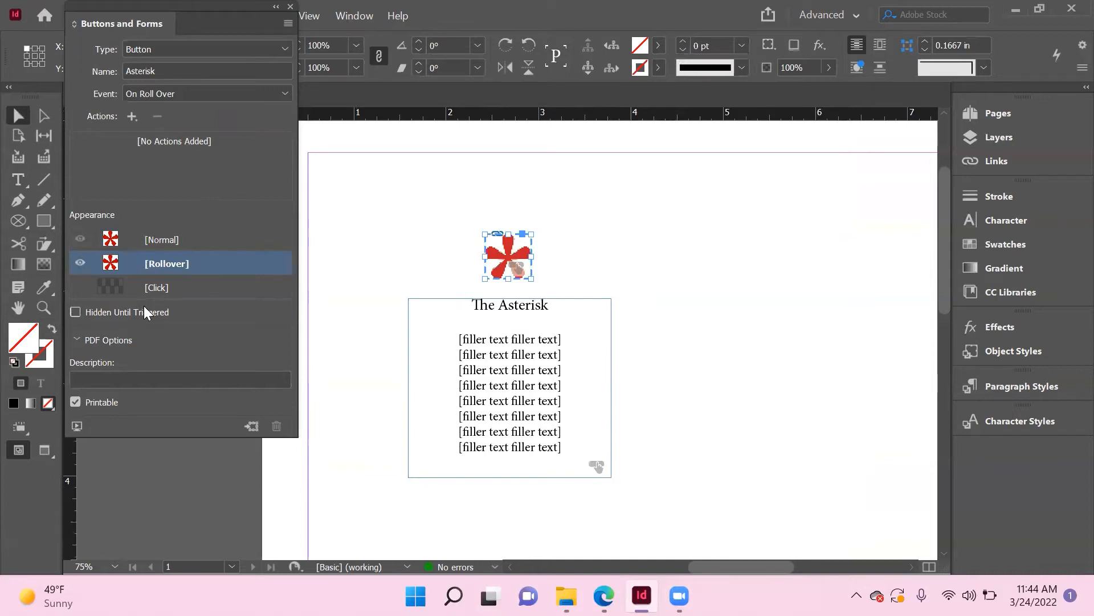
mouse_move(151, 318)
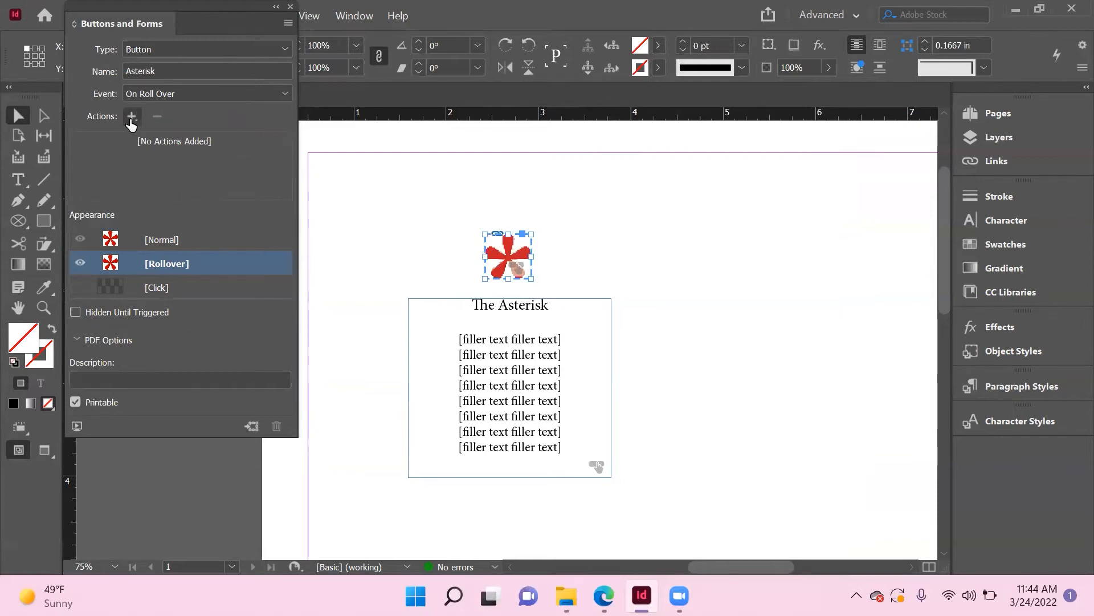
Step: Add a Show/Hide Buttons and Forms action showing Asterisk and Button 8
left_click(132, 117)
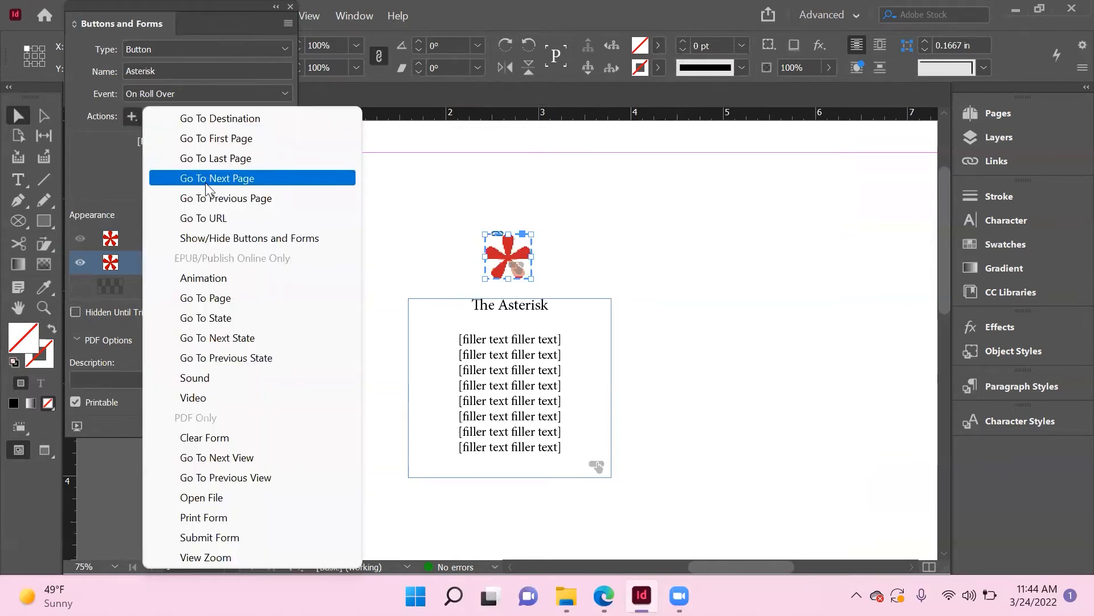
mouse_move(226, 238)
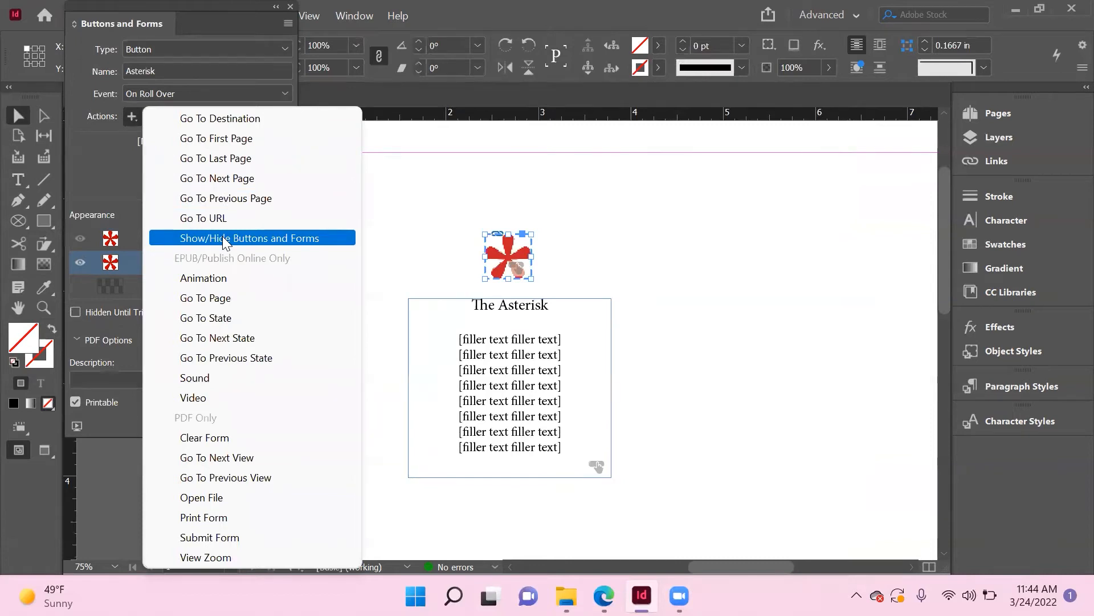
left_click(248, 237)
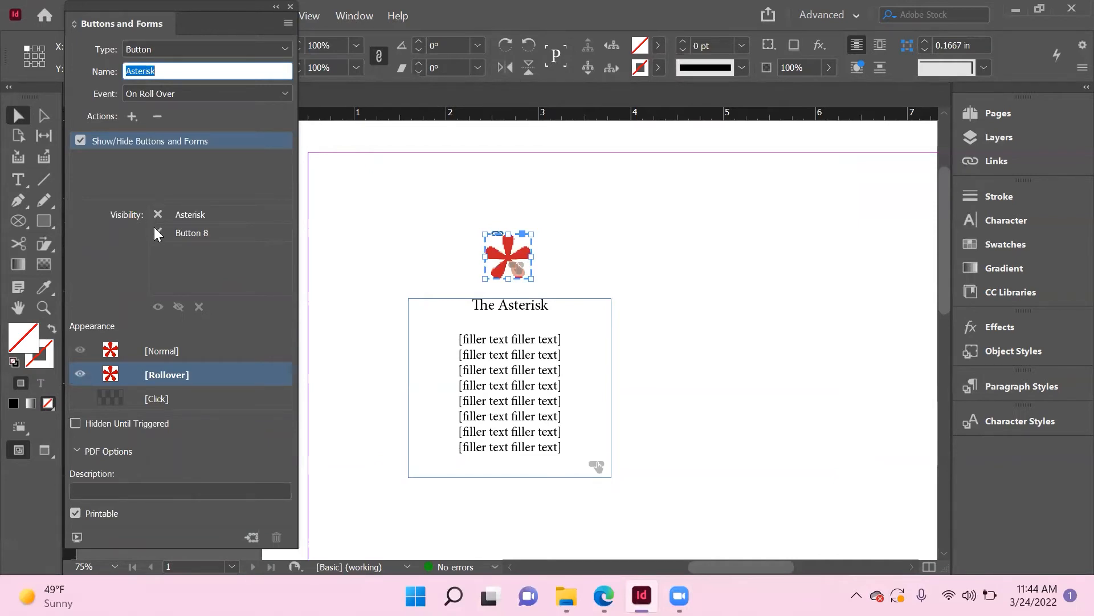
left_click(158, 233)
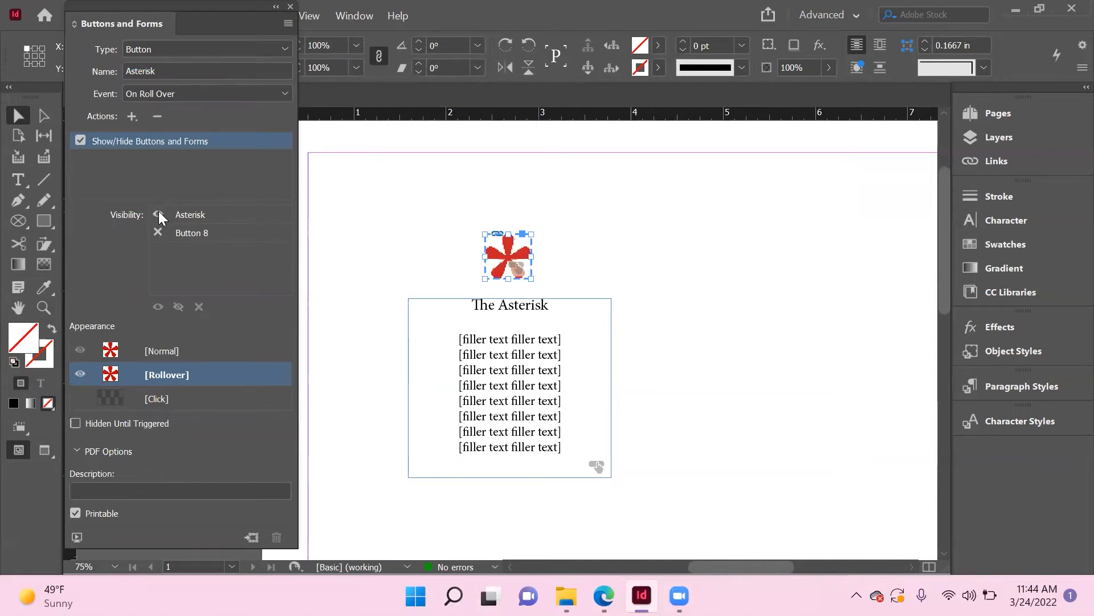
left_click(158, 214)
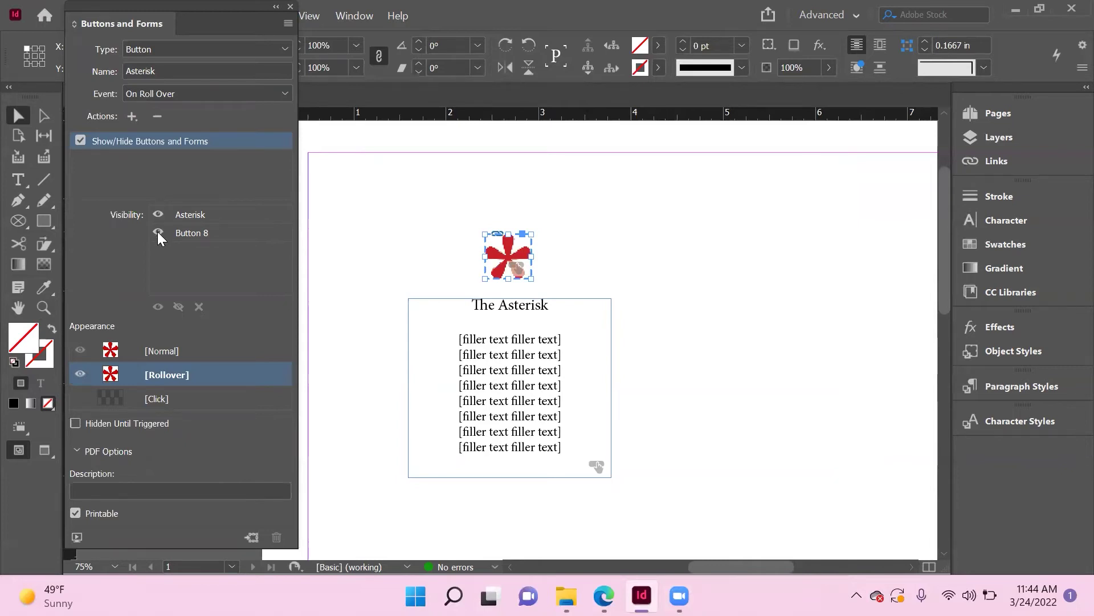
left_click(158, 232)
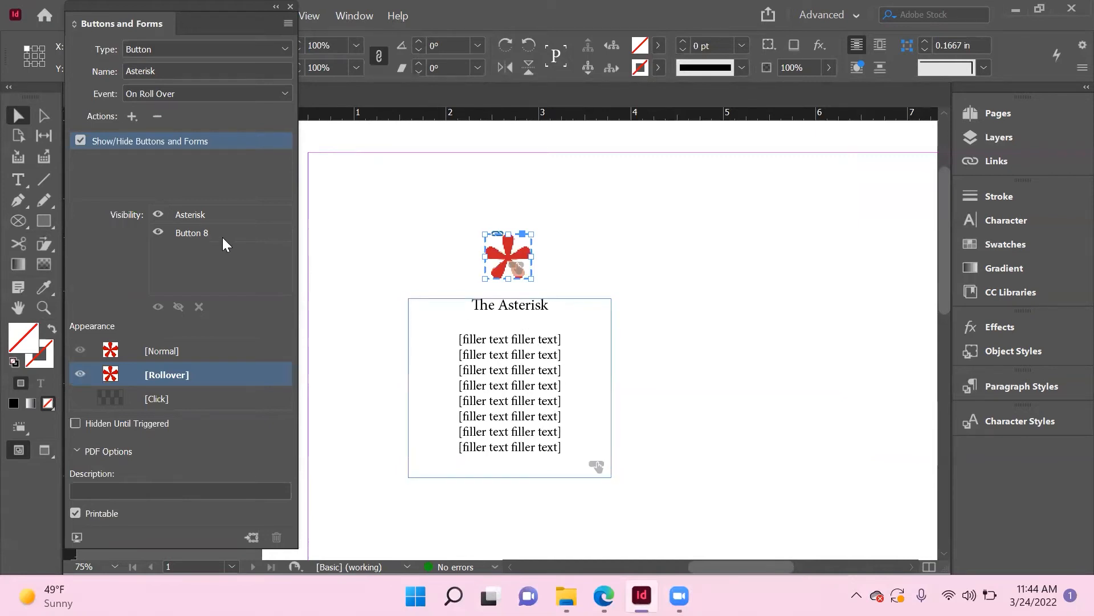
mouse_move(210, 219)
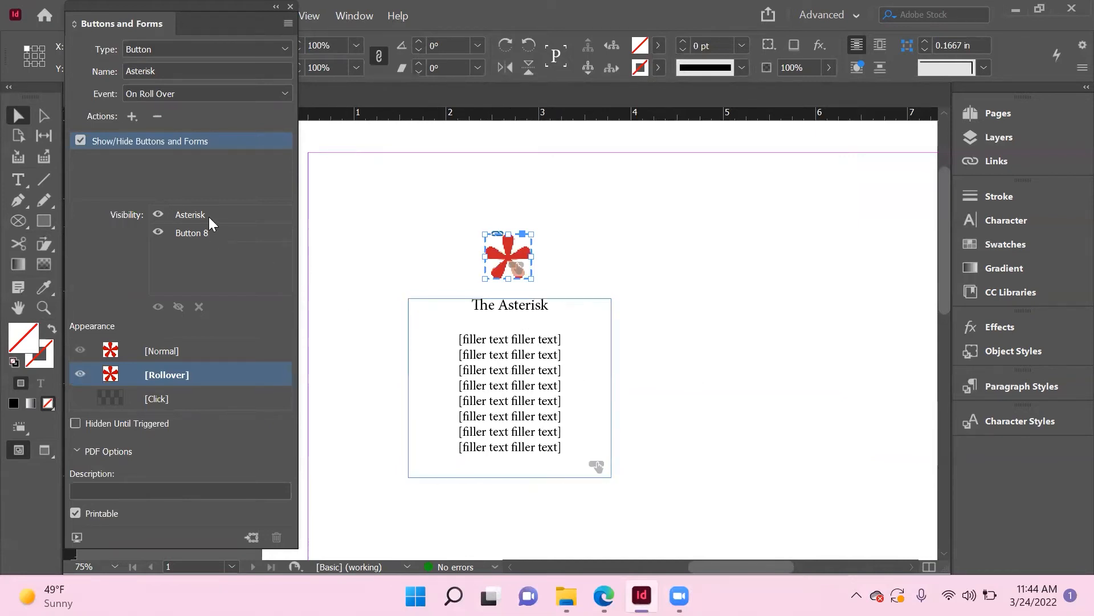
mouse_move(251, 253)
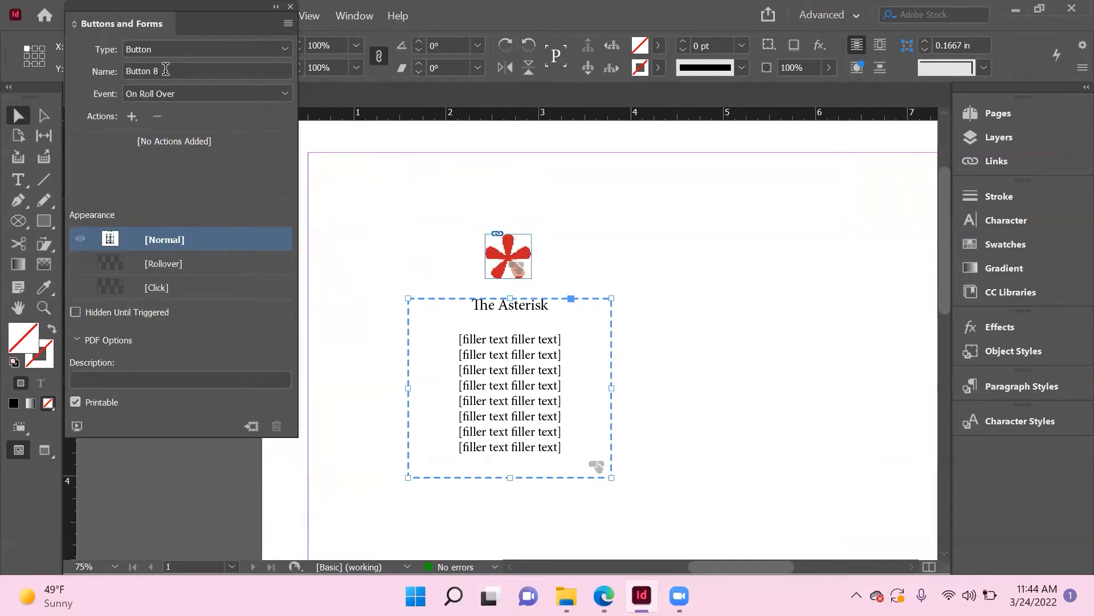
Step: Name the text-frame button 'The Asterisk Text' in the Name field
type("The Asterisk Text")
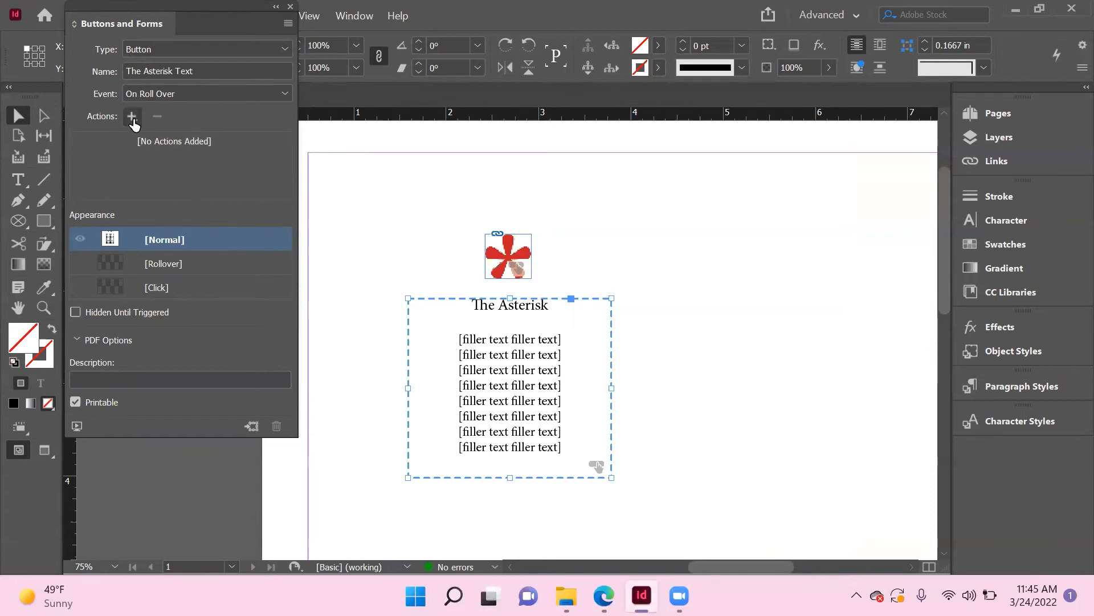
Step: Add a Show/Hide action showing Asterisk and hiding The Asterisk Text; check Hidden Until Triggered
left_click(132, 116)
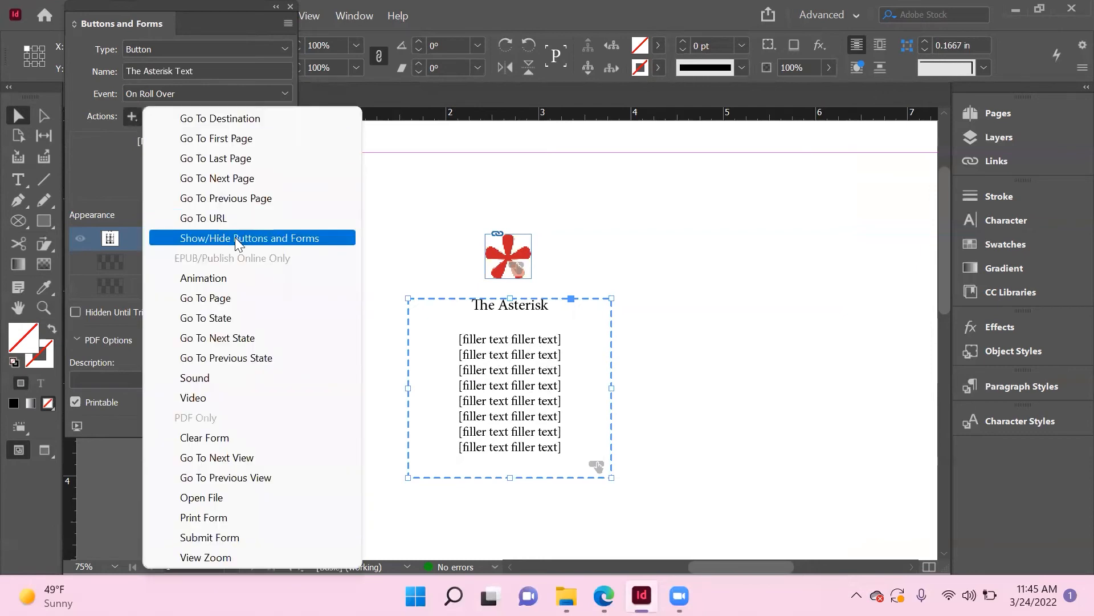
left_click(248, 237)
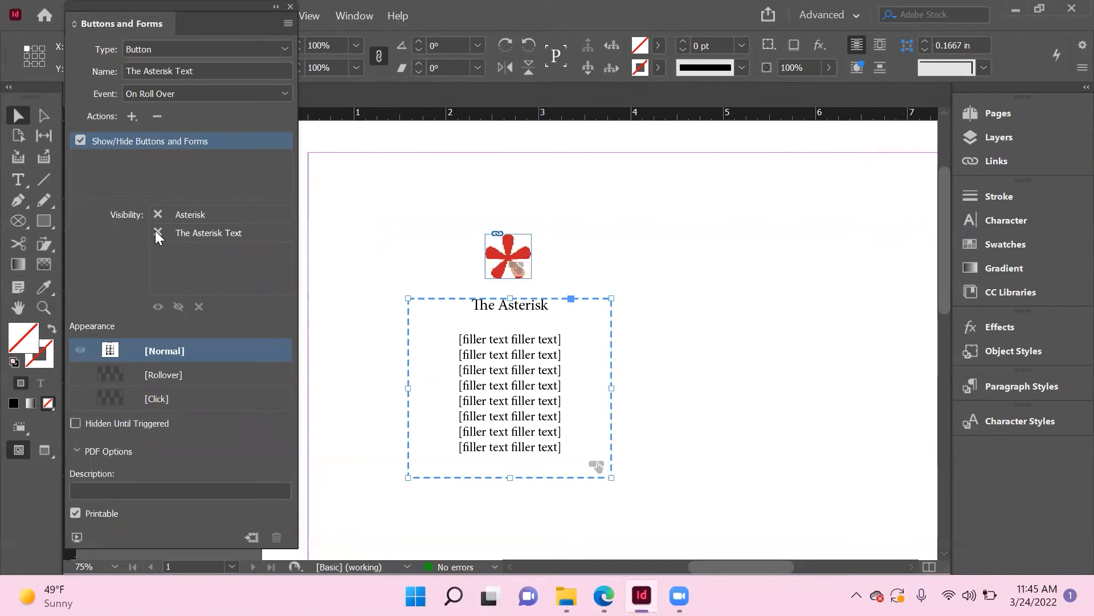
left_click(158, 232)
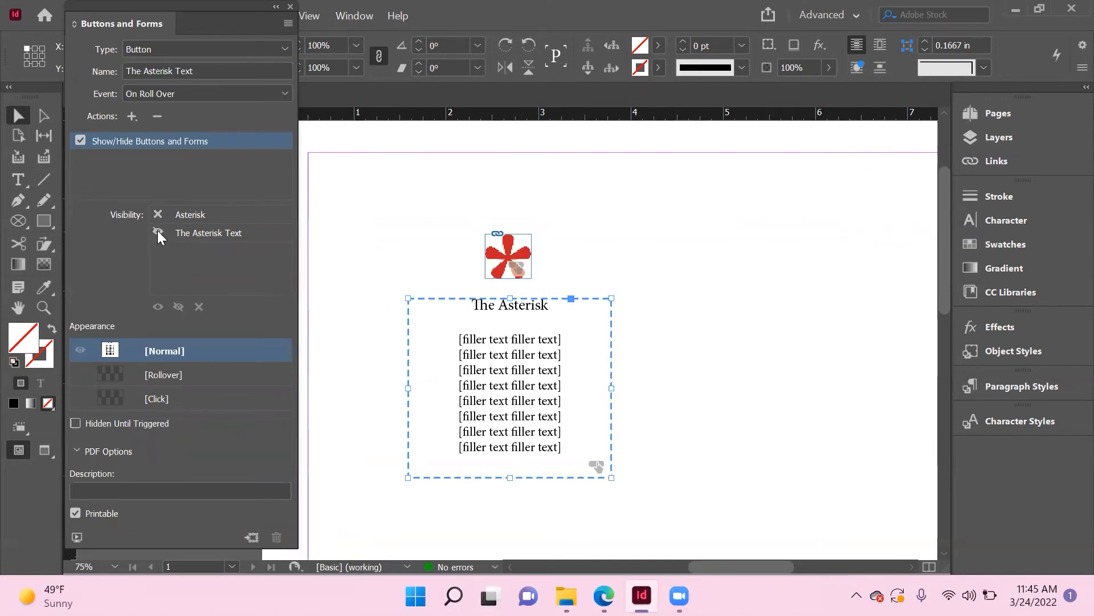
left_click(158, 214)
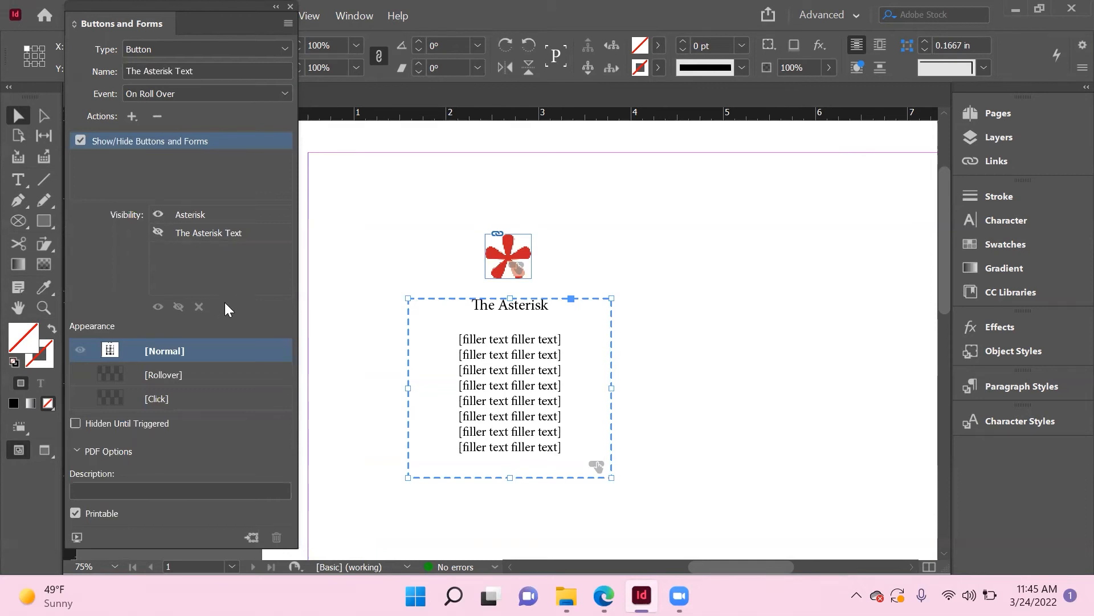
mouse_move(133, 345)
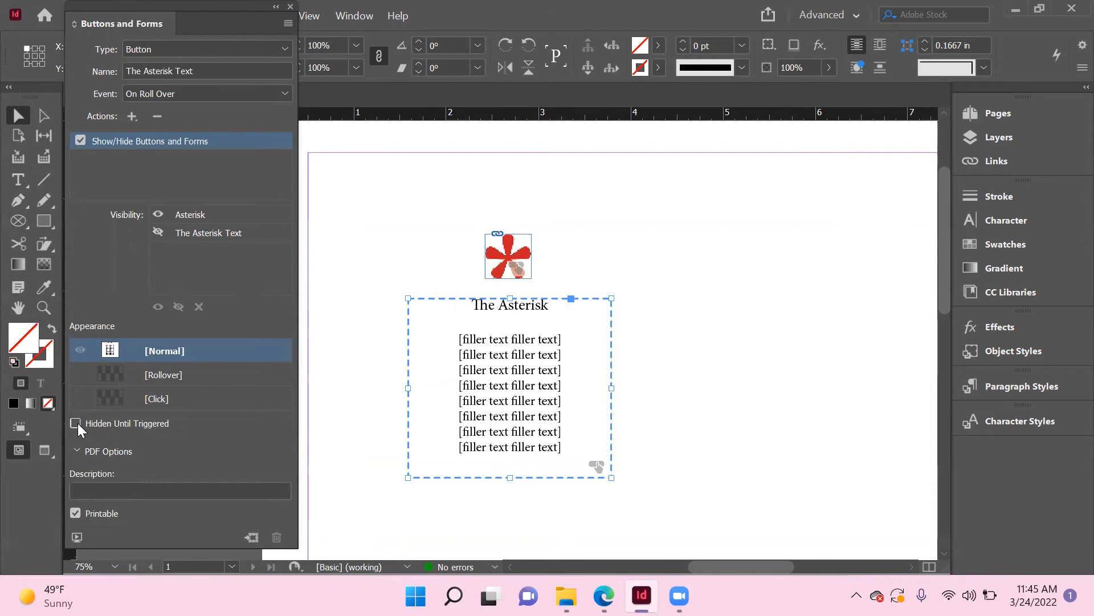
left_click(75, 423)
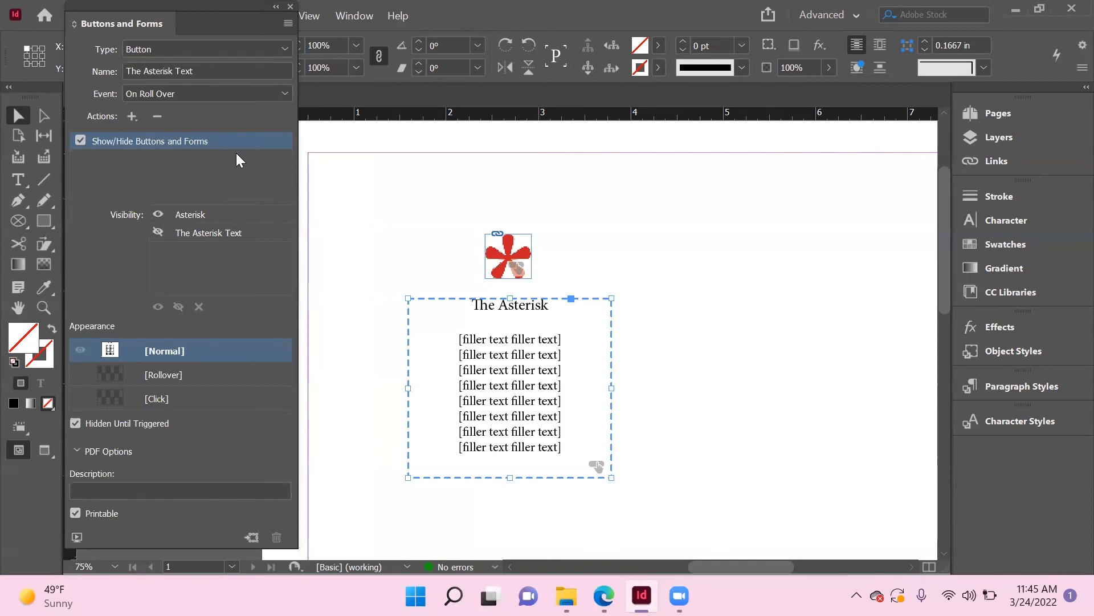
mouse_move(233, 180)
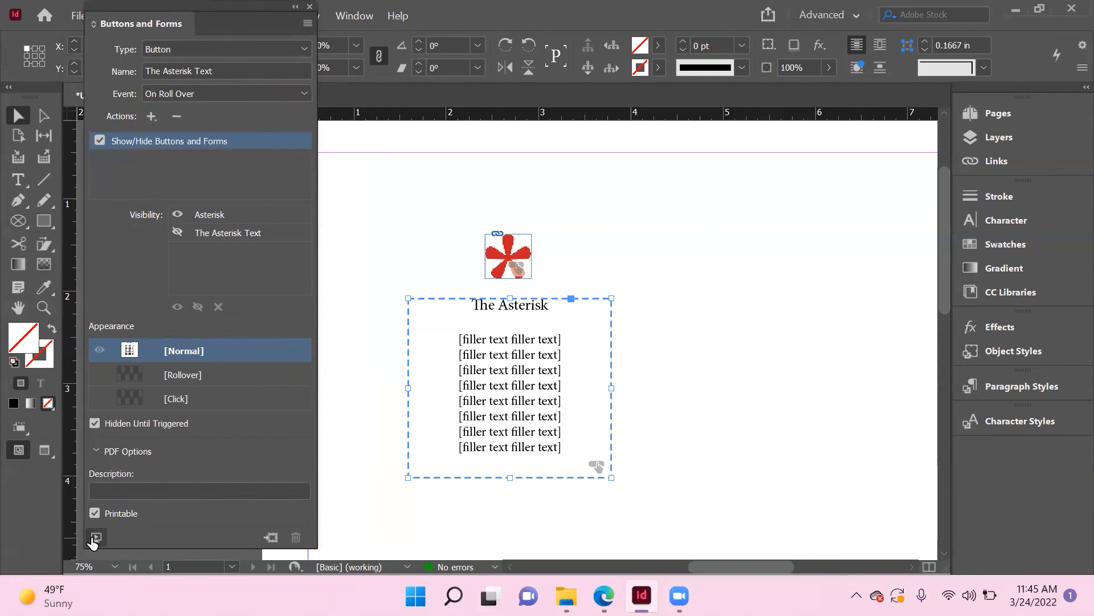
mouse_move(96, 537)
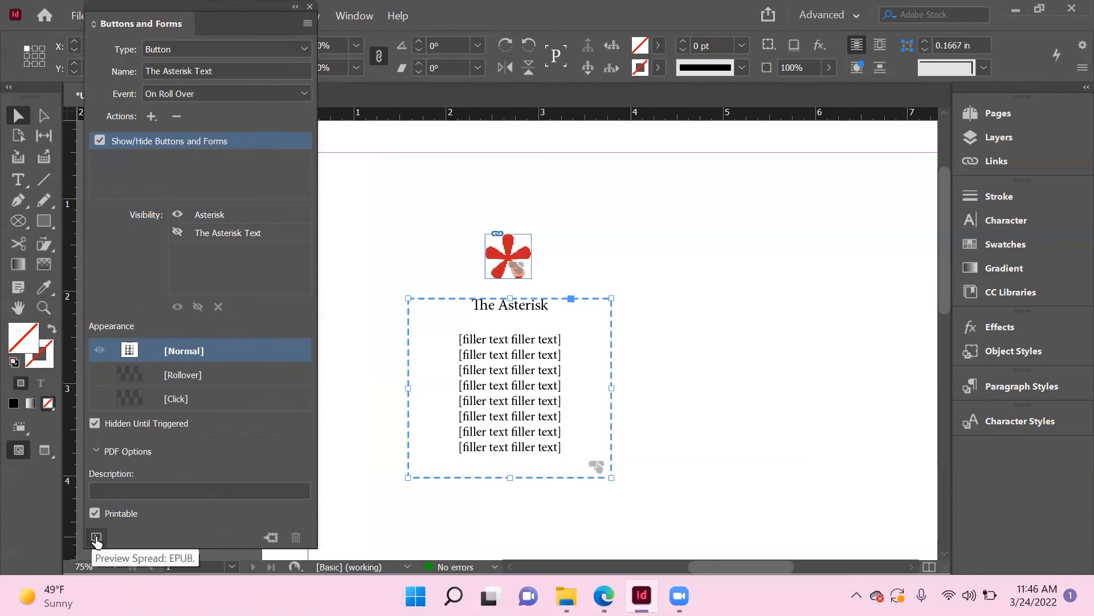
Step: Launch the EPUB Interactivity Preview from the panel's Preview Spread: EPUB button
left_click(97, 537)
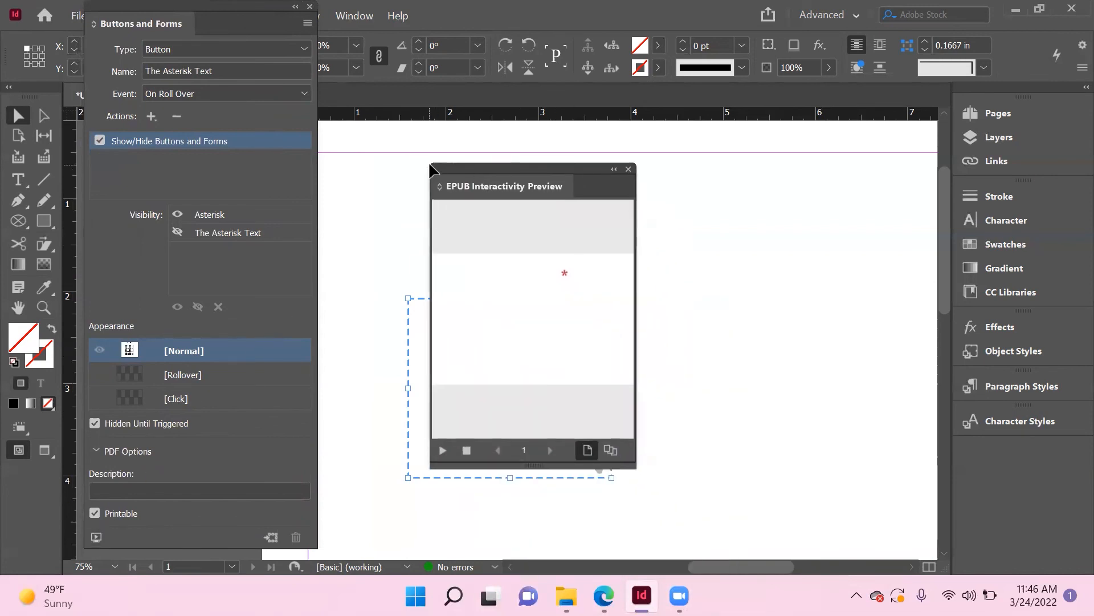
mouse_move(527, 375)
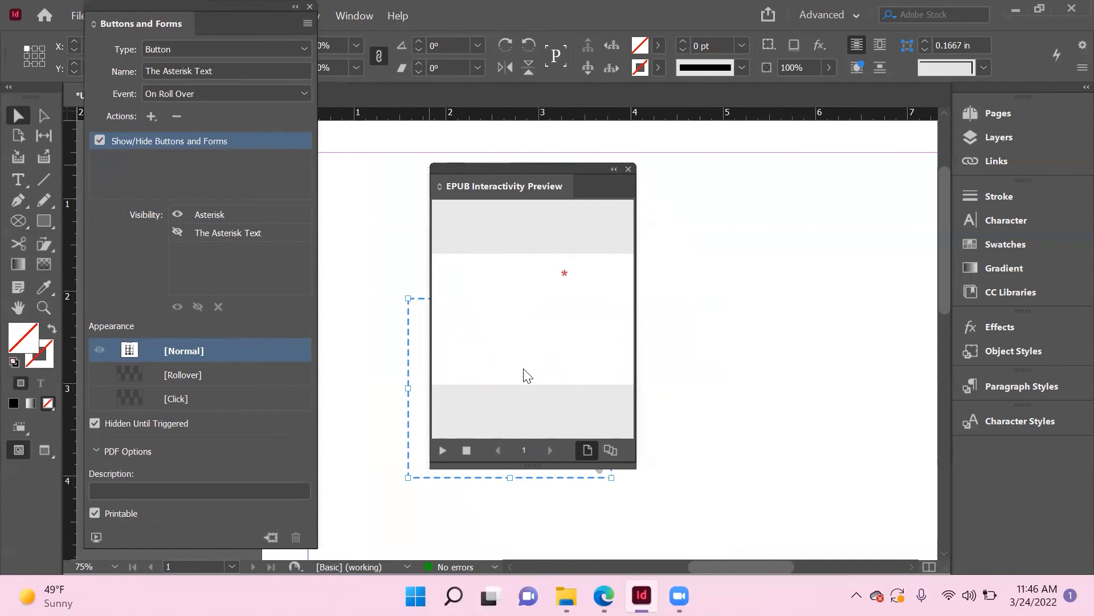
mouse_move(556, 284)
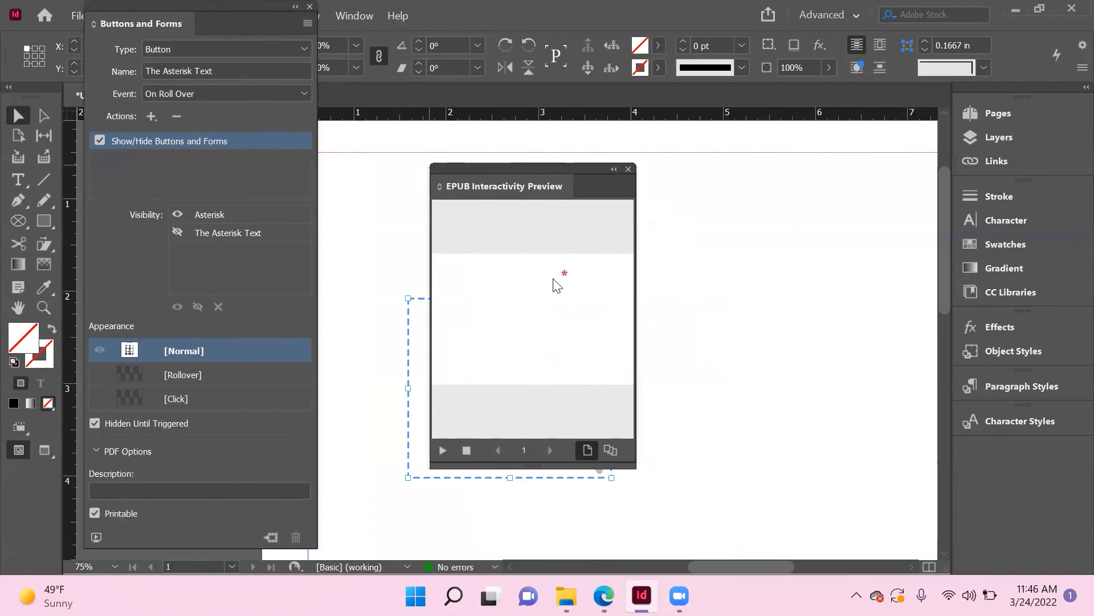